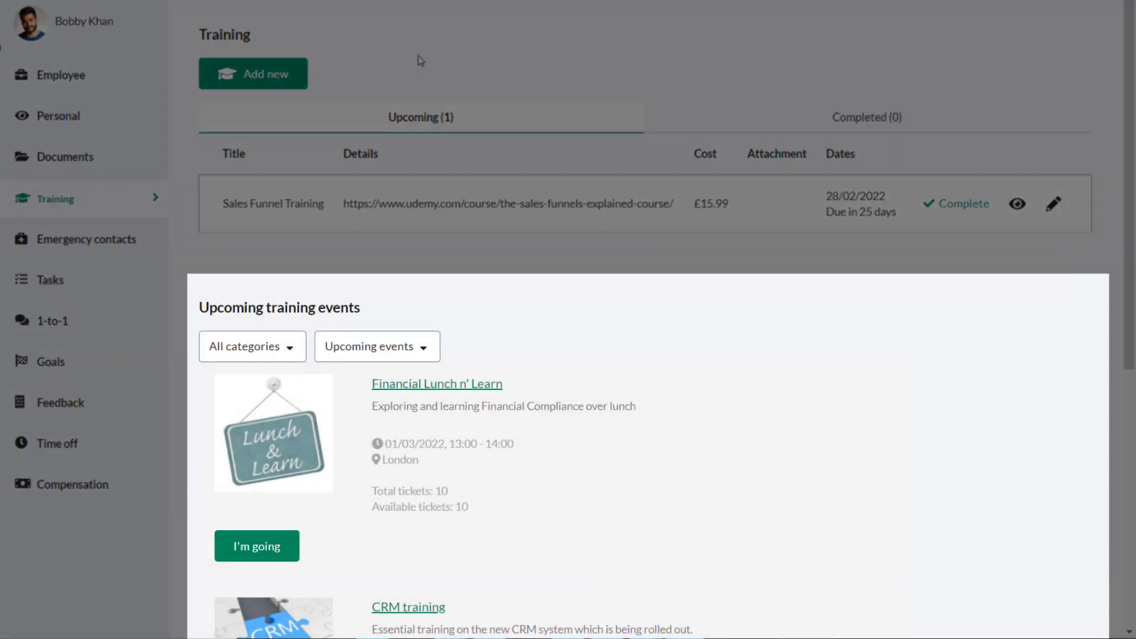
{"action": "mouse_move", "coordinate": [420, 117]}
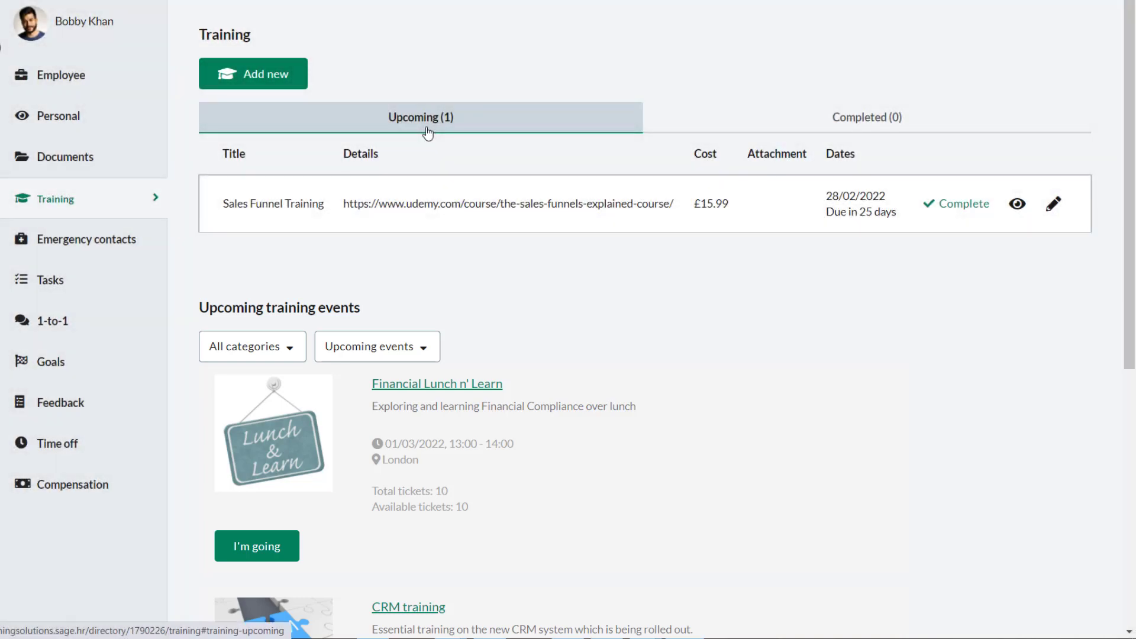
- Start a new Time Management Fundamentals request and set its training type to Online (Free)
{"action": "left_click", "coordinate": [257, 545]}
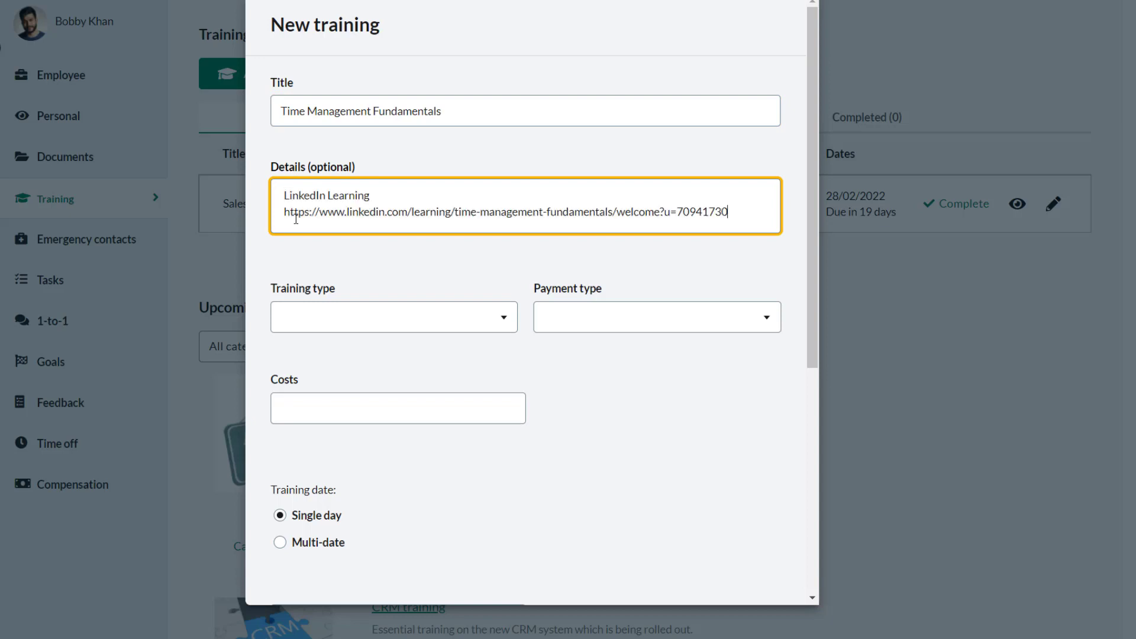
{"action": "left_click", "coordinate": [394, 317]}
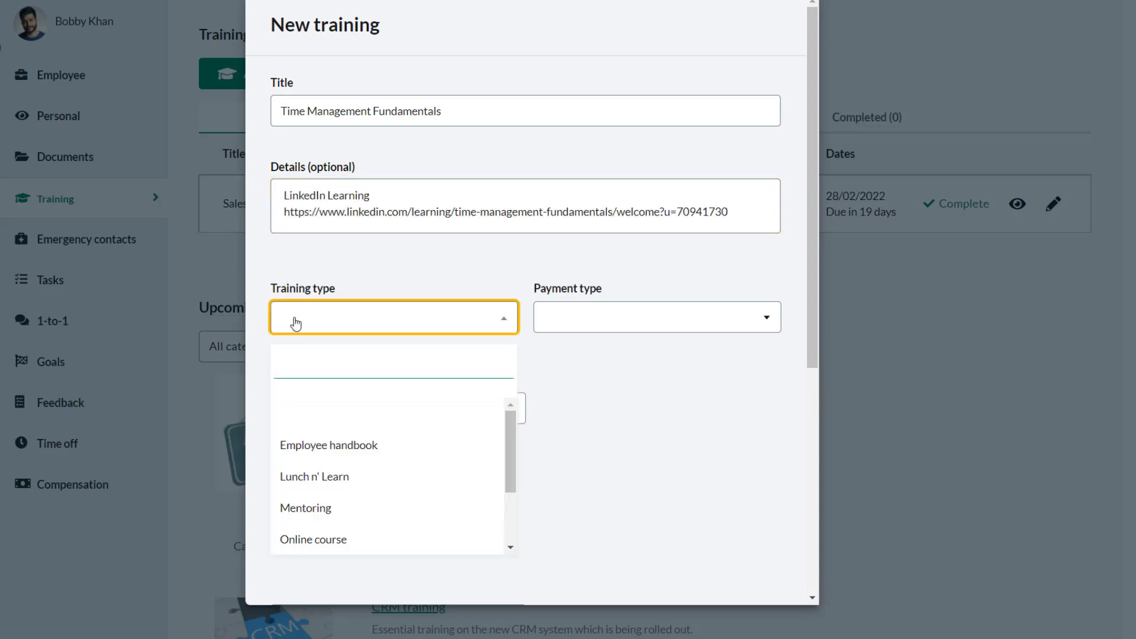
{"action": "scroll", "scroll_direction": "down", "scroll_amount": 3}
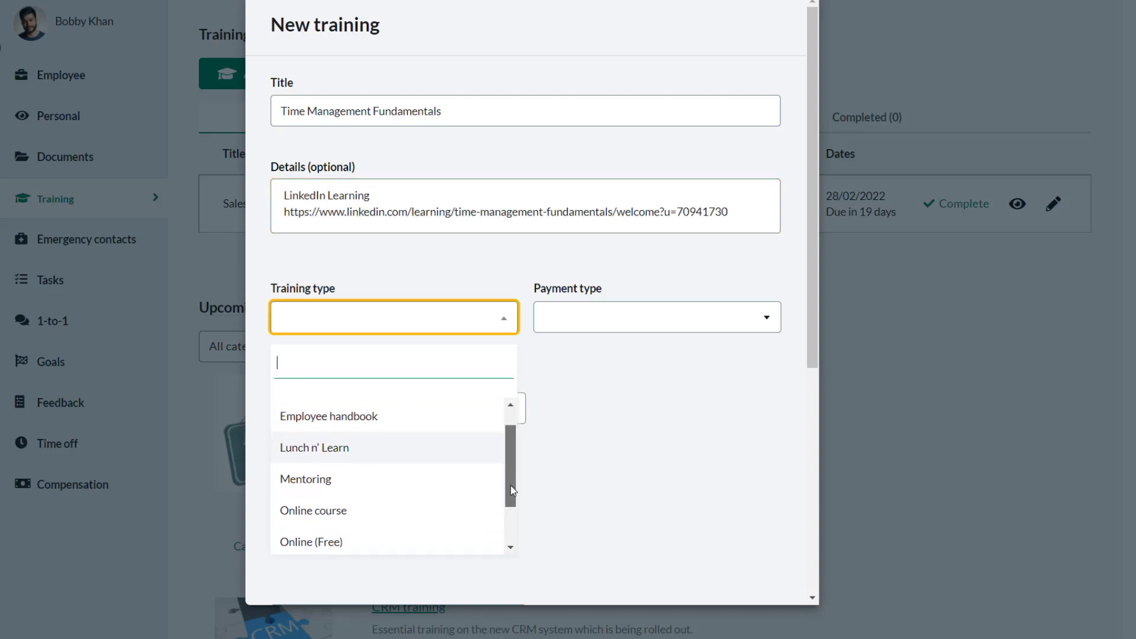
{"action": "left_click", "coordinate": [311, 542]}
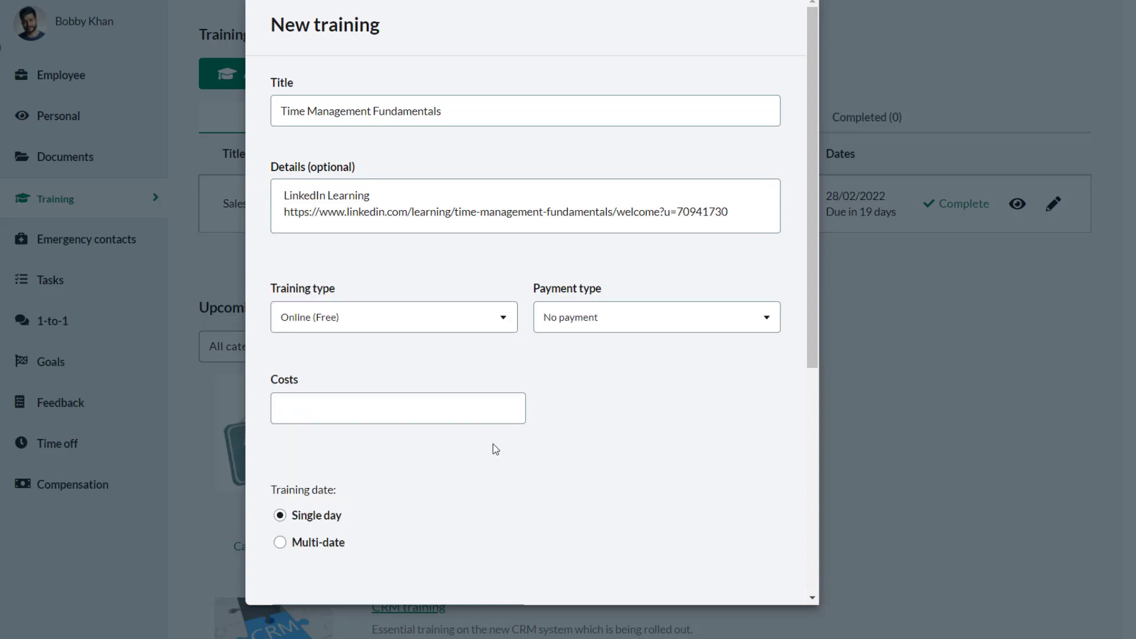
{"action": "mouse_move", "coordinate": [620, 338]}
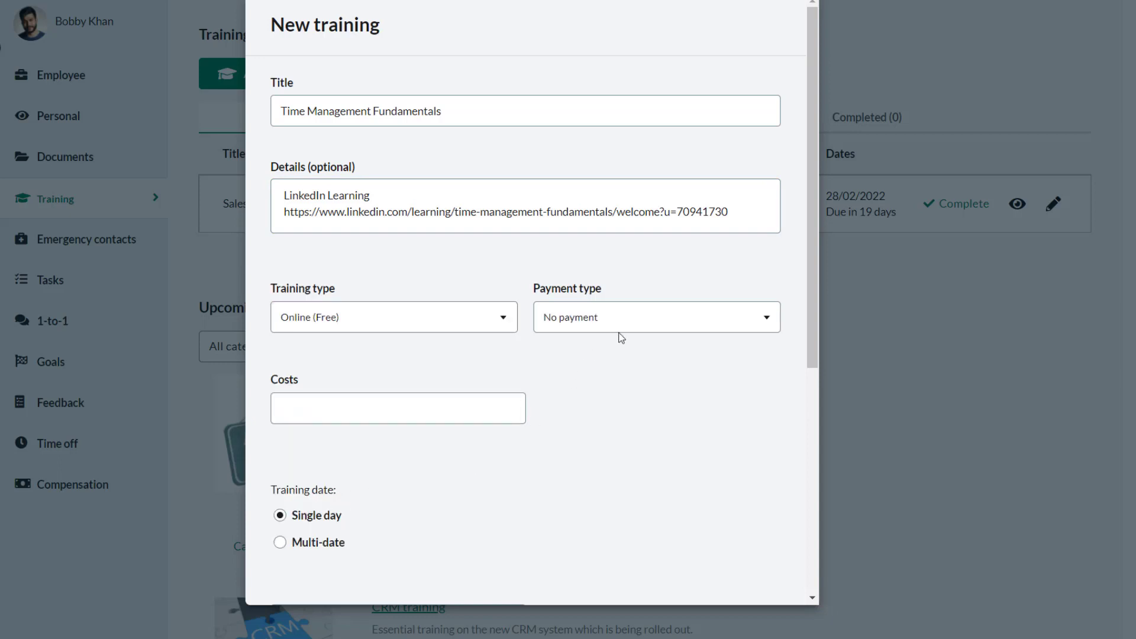
- Set the training date to 15/04/2022 and save the request for approval
{"action": "scroll", "scroll_direction": "down", "scroll_amount": 3}
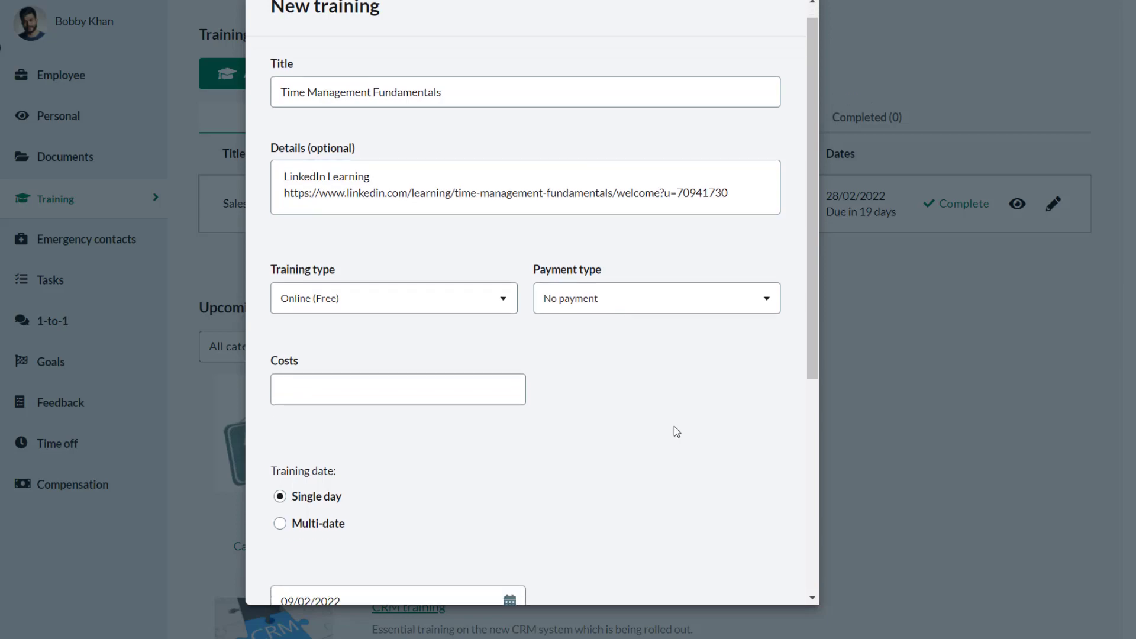
{"action": "scroll", "scroll_direction": "down", "scroll_amount": 3}
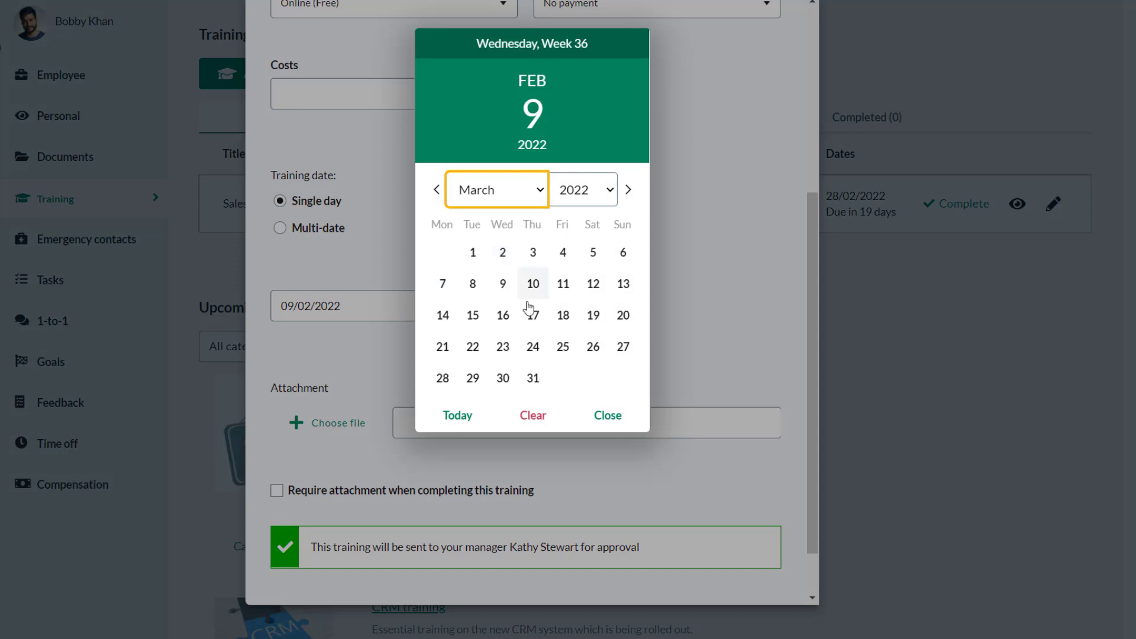
{"action": "left_click", "coordinate": [533, 378]}
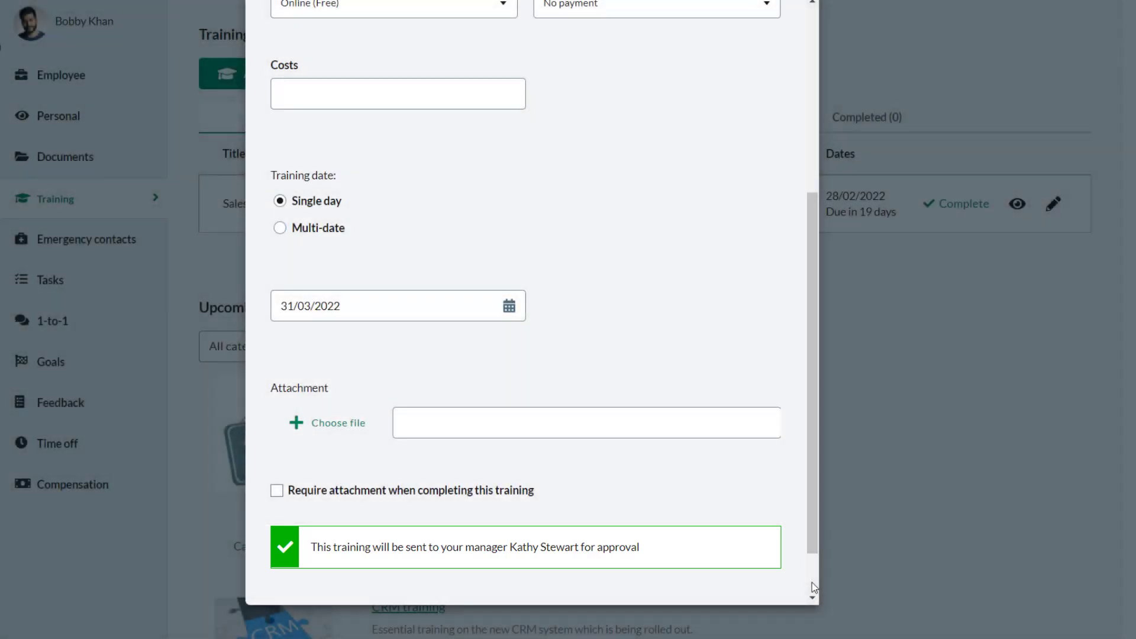
{"action": "left_click", "coordinate": [740, 564]}
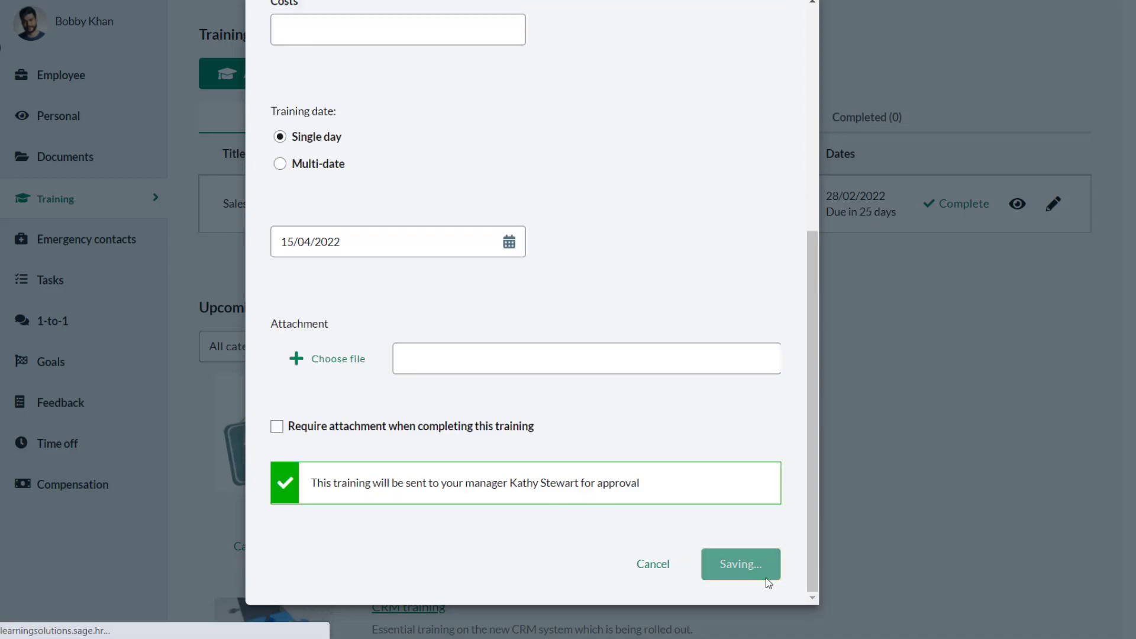
{"action": "left_click", "coordinate": [740, 565]}
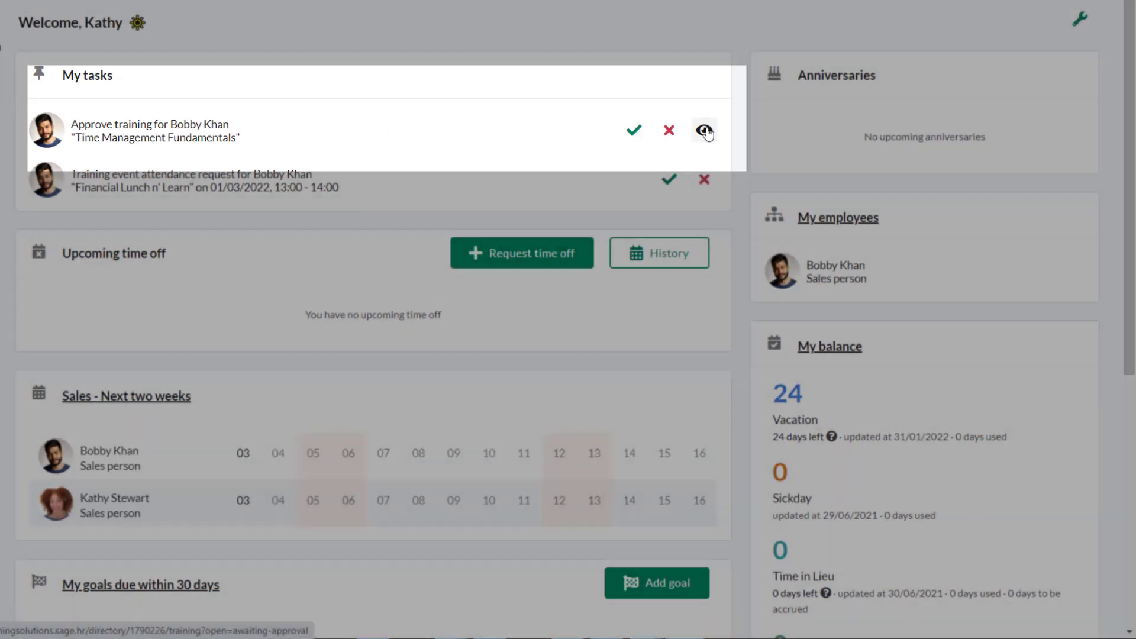
- Review the pending request's changelog and edit form without changing anything
{"action": "left_click", "coordinate": [703, 132]}
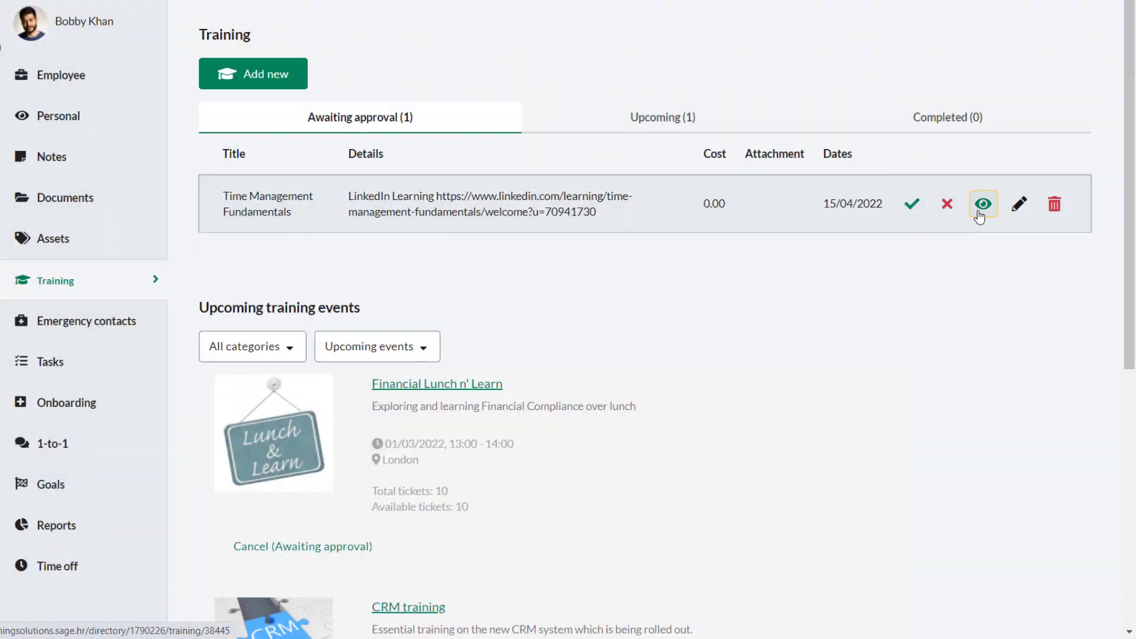
{"action": "left_click", "coordinate": [983, 204]}
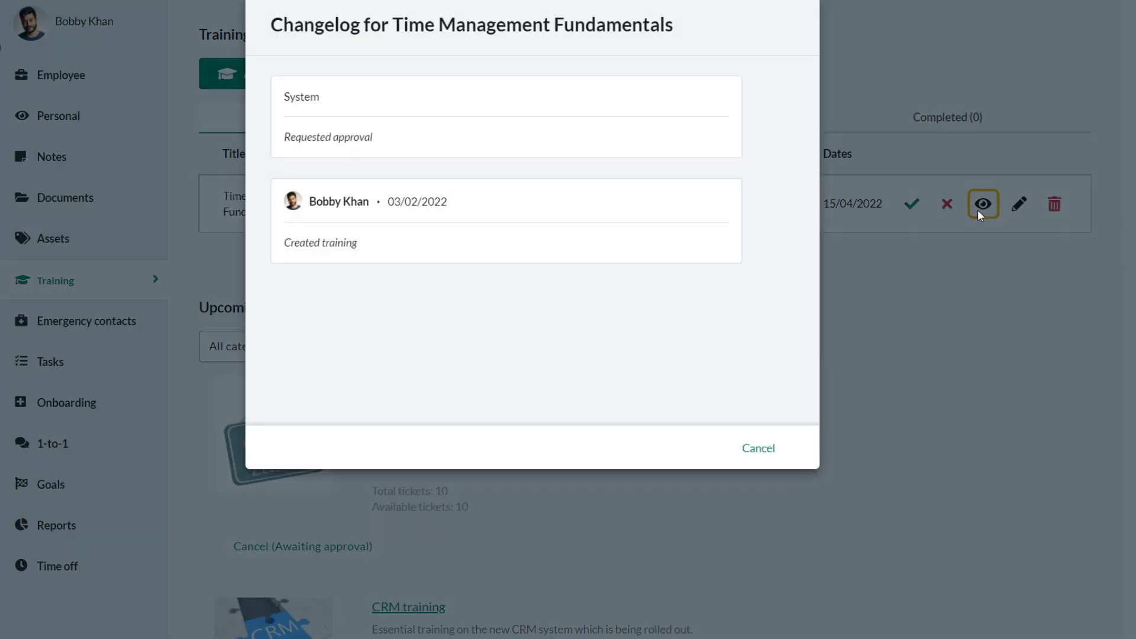
{"action": "left_click", "coordinate": [1018, 203]}
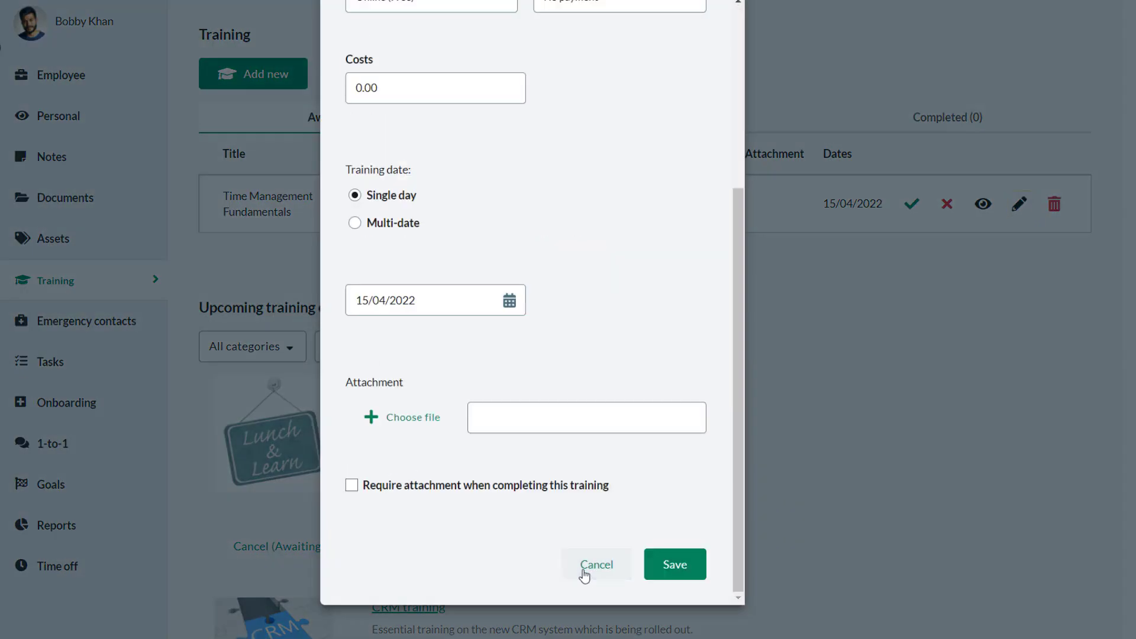
{"action": "left_click", "coordinate": [597, 564]}
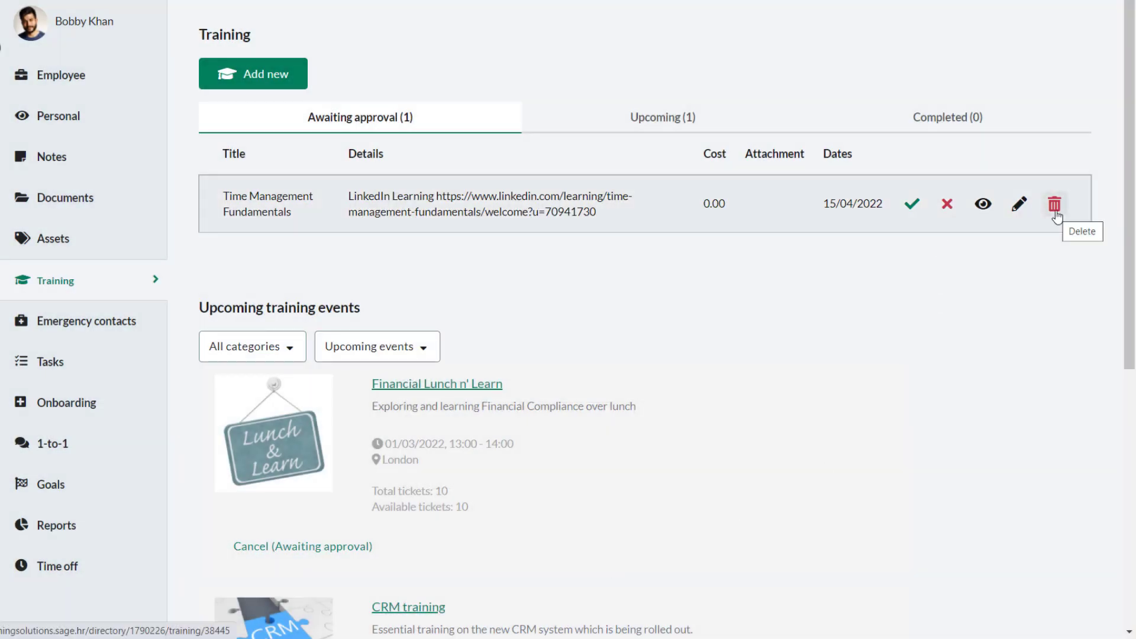
{"action": "mouse_move", "coordinate": [913, 204]}
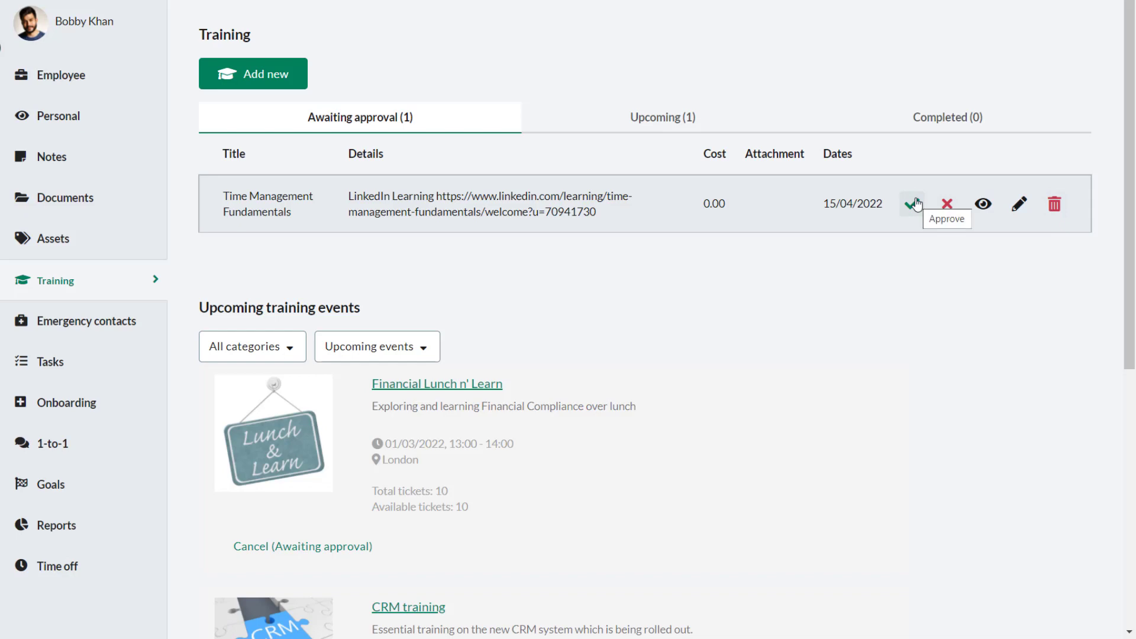
- Approve the request with the message 'approved'
{"action": "type", "text": "appro"}
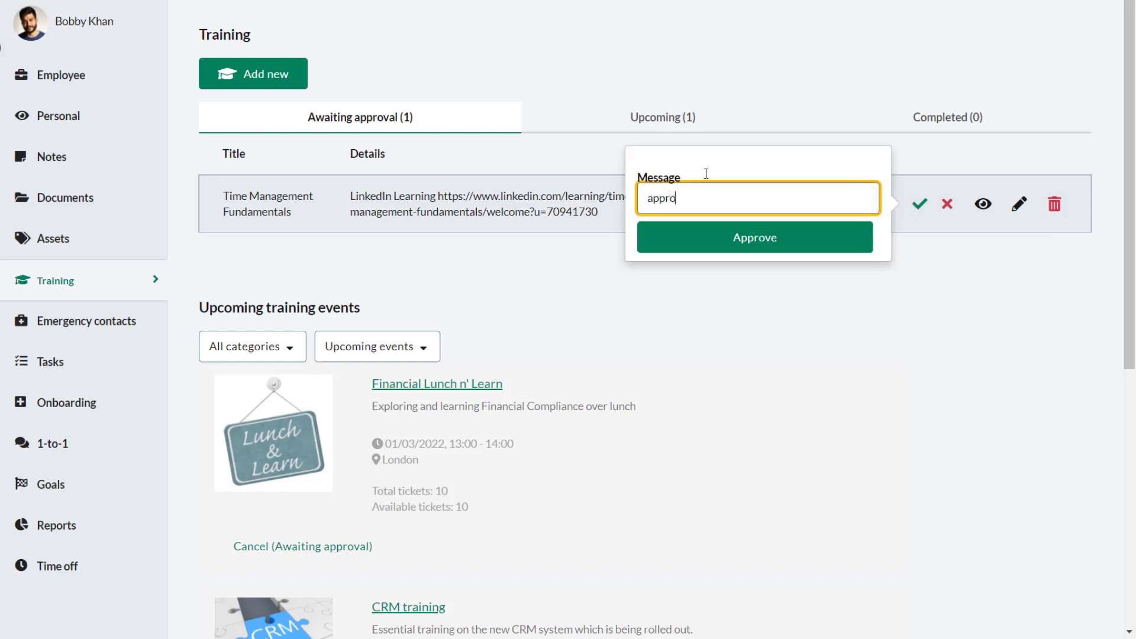
{"action": "left_click", "coordinate": [754, 237]}
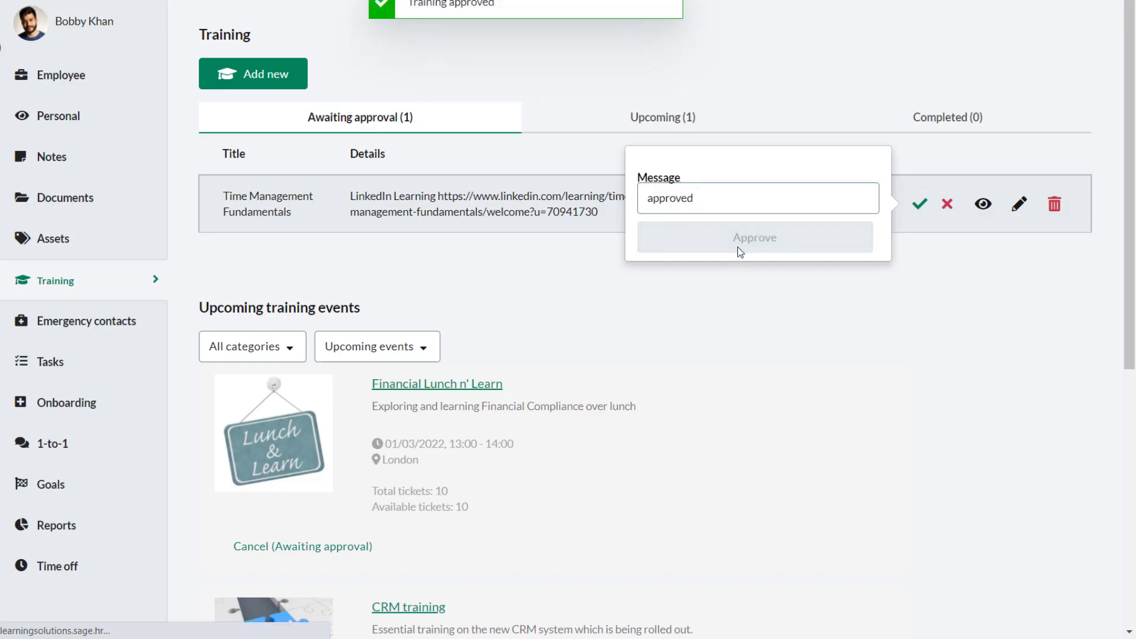
{"action": "left_click", "coordinate": [754, 236]}
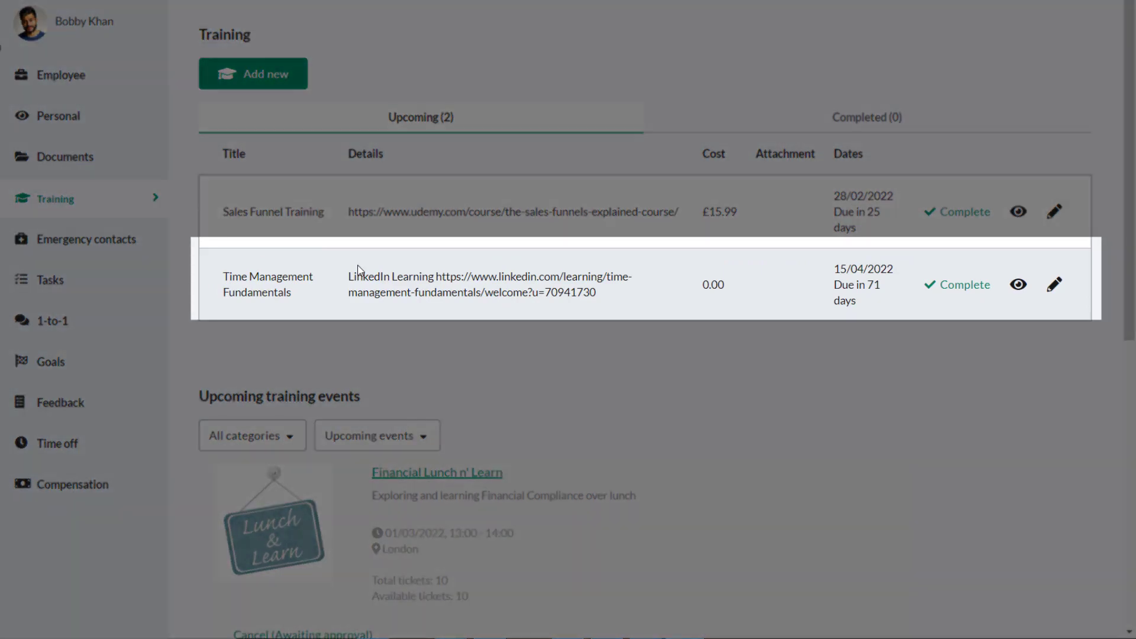
{"action": "left_click", "coordinate": [1018, 284]}
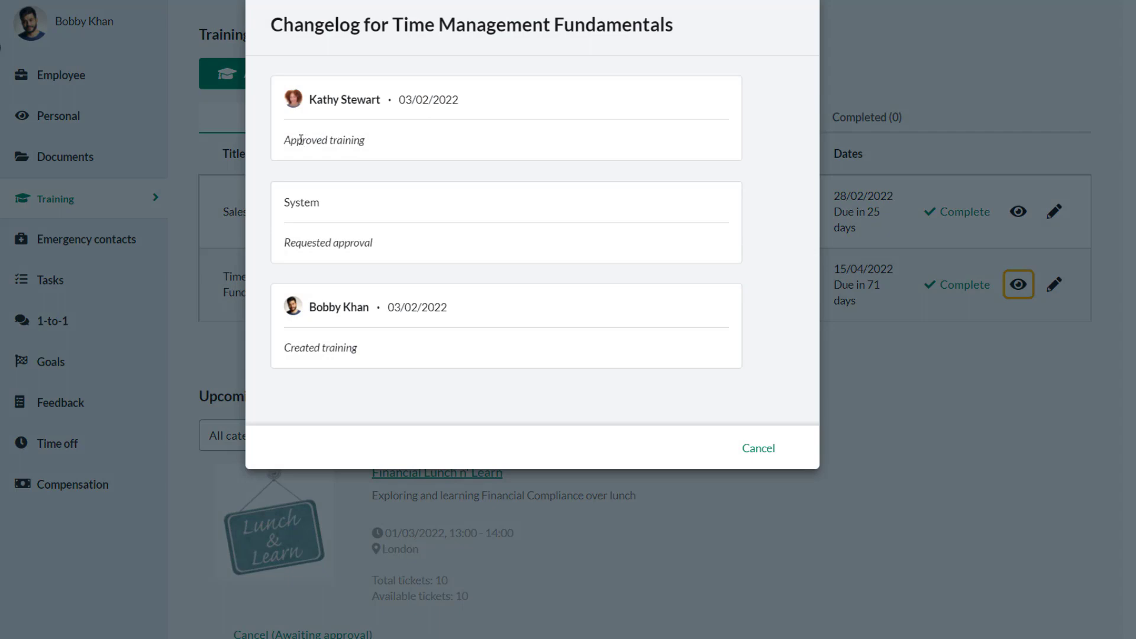
{"action": "mouse_move", "coordinate": [748, 422]}
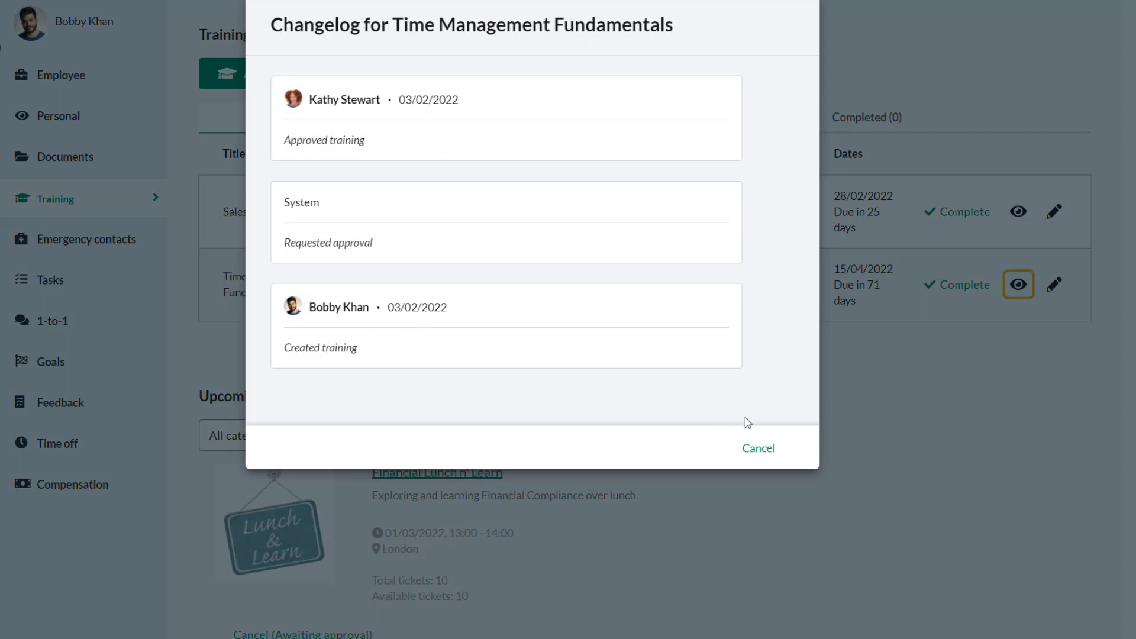
{"action": "left_click", "coordinate": [758, 449]}
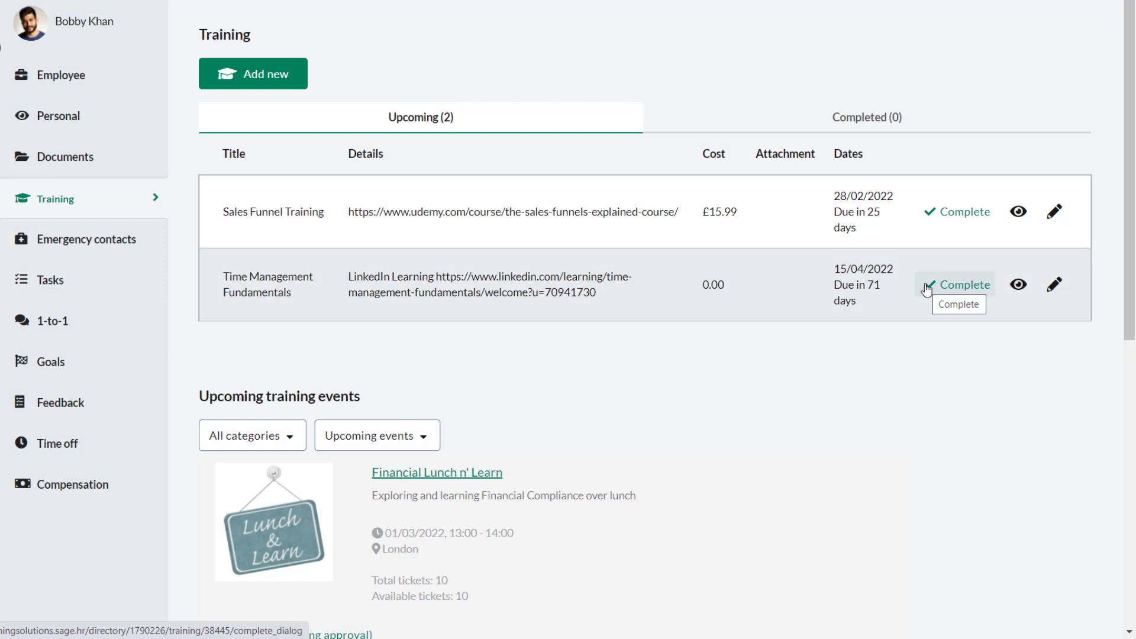
- Begin completing Time Management Fundamentals, leaving the comment and attachment empty
{"action": "left_click", "coordinate": [957, 285]}
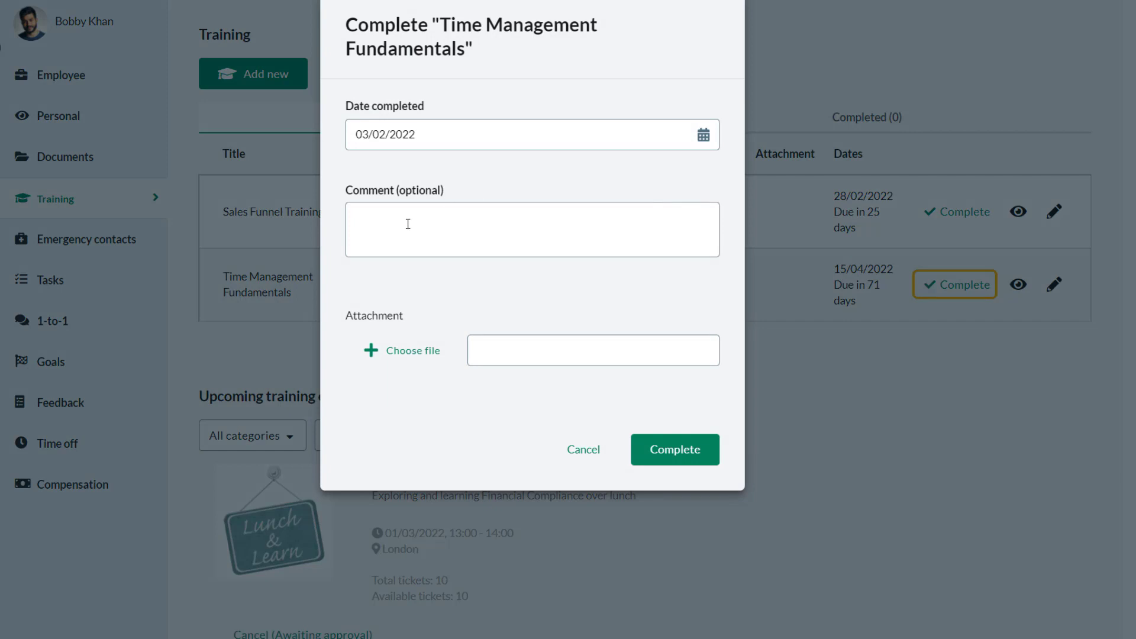
{"action": "left_click", "coordinate": [532, 229]}
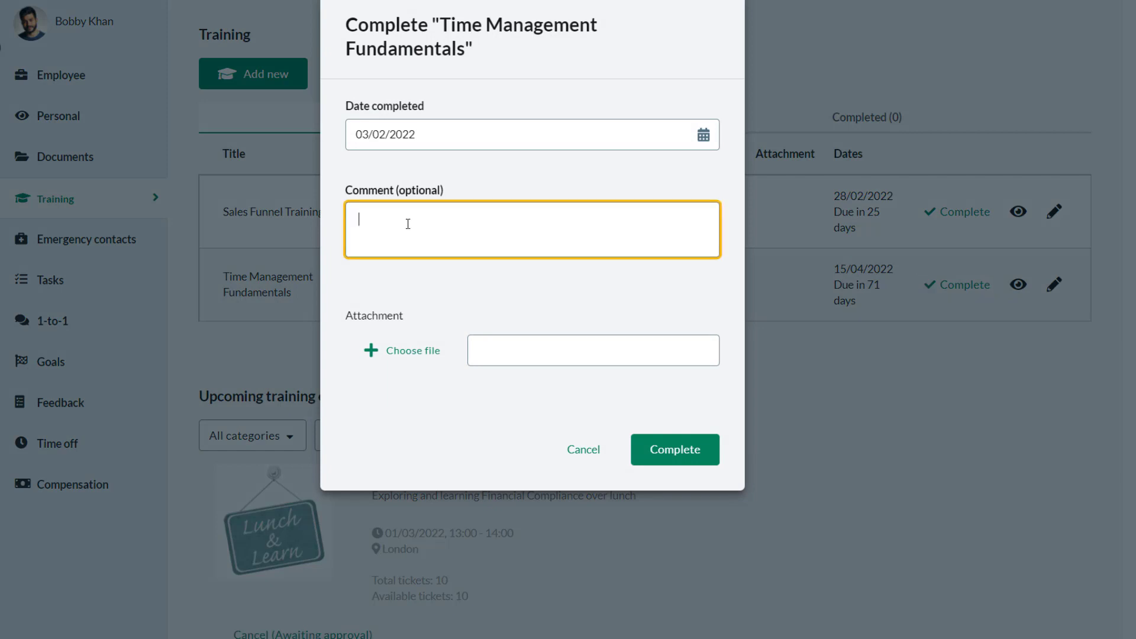
{"action": "mouse_move", "coordinate": [413, 229]}
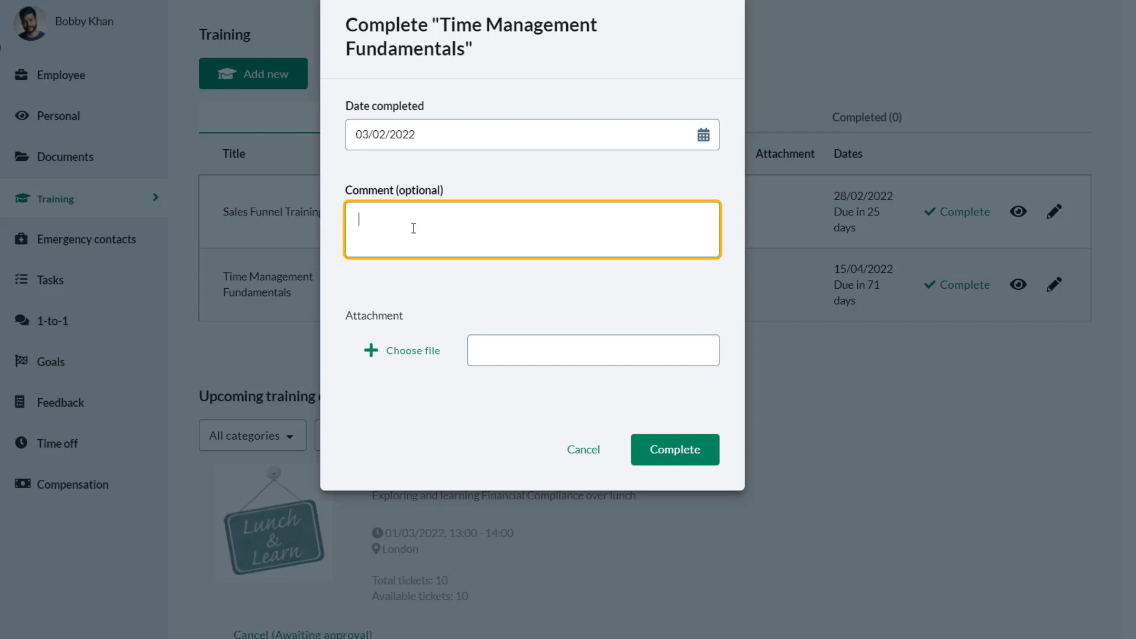
{"action": "left_click", "coordinate": [412, 351]}
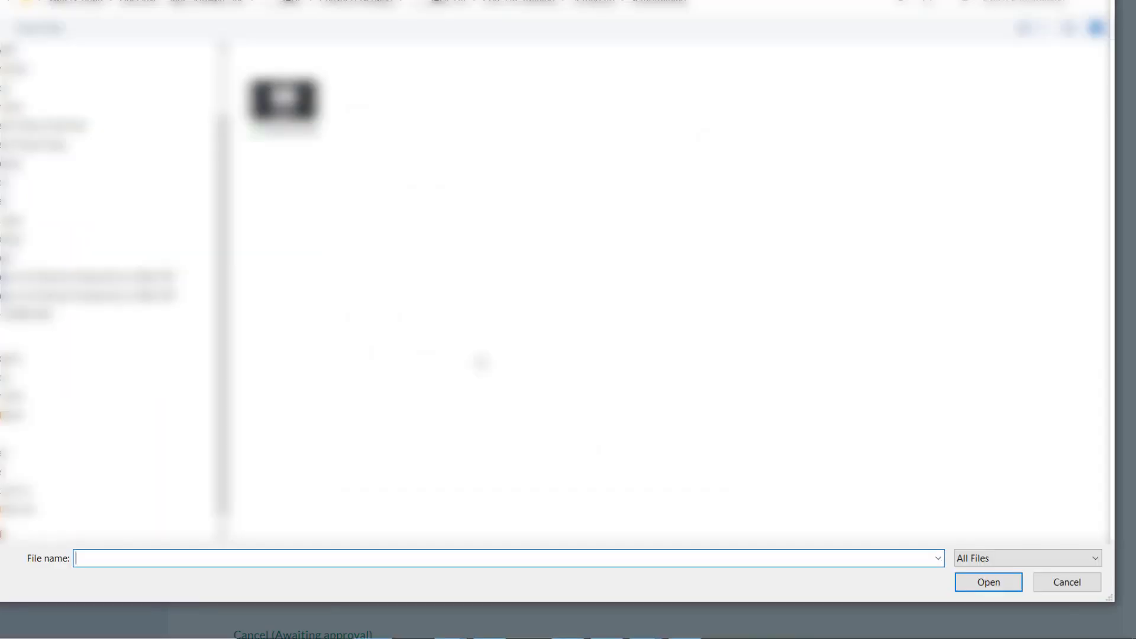
{"action": "left_click", "coordinate": [1065, 582]}
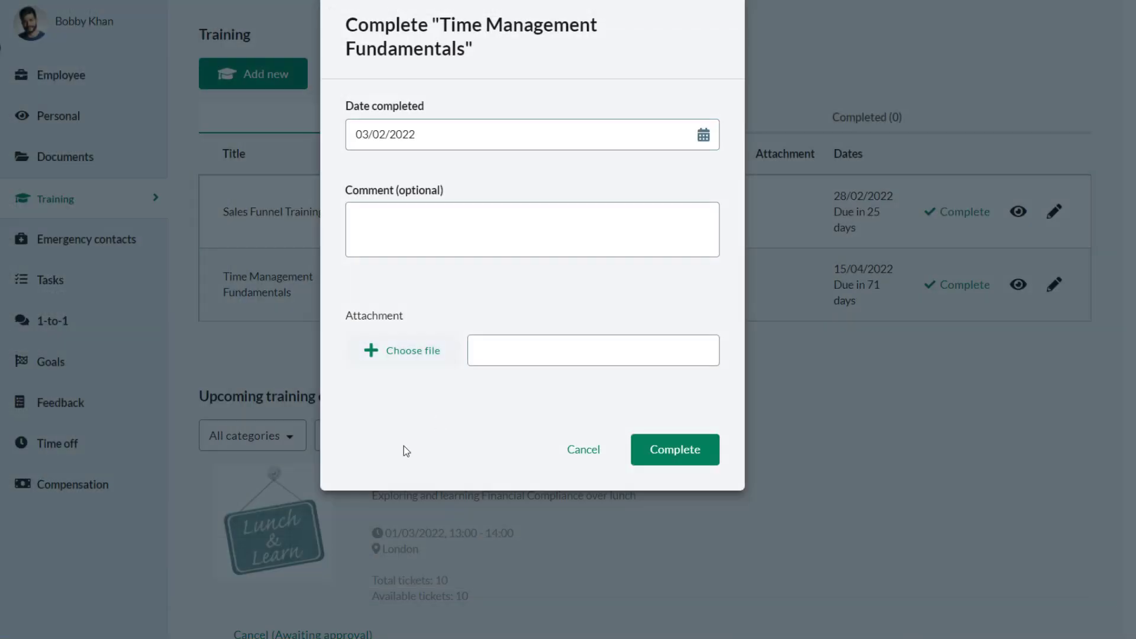
{"action": "mouse_move", "coordinate": [675, 449]}
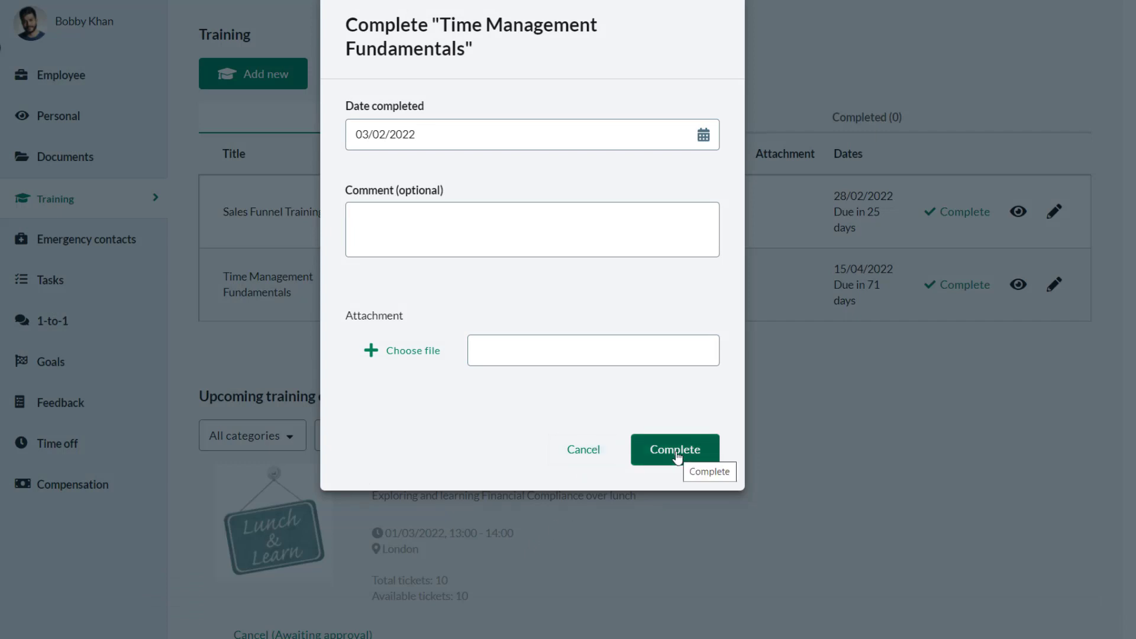
- Confirm completion on 03/02/2022 and return to the upcoming trainings list
{"action": "left_click", "coordinate": [674, 449]}
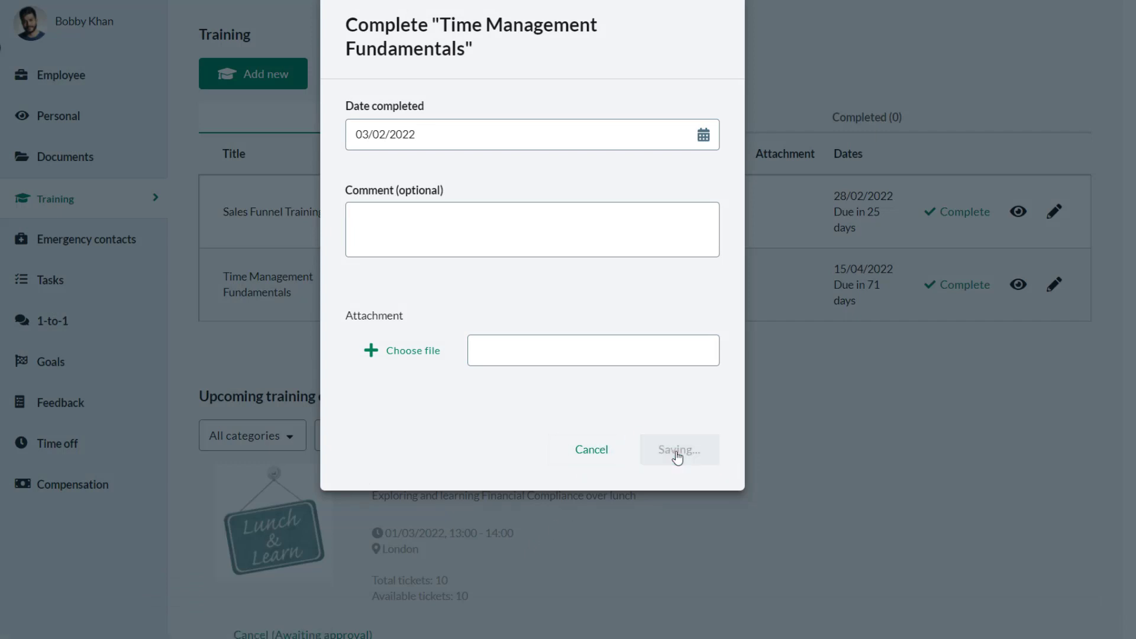
{"action": "left_click", "coordinate": [677, 449]}
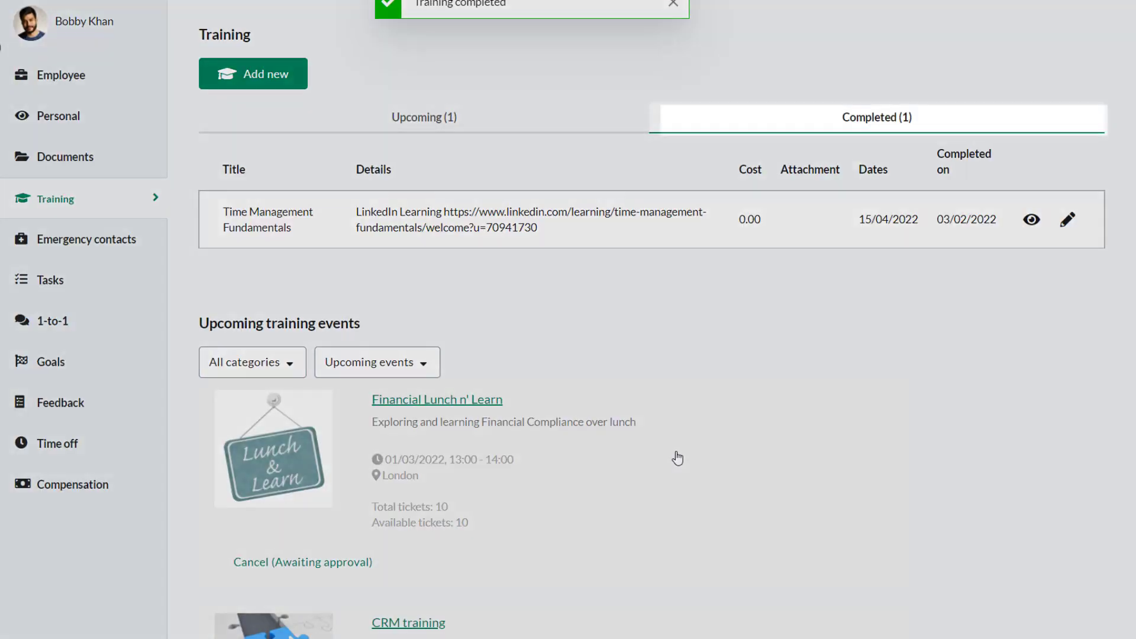
{"action": "left_click", "coordinate": [420, 117]}
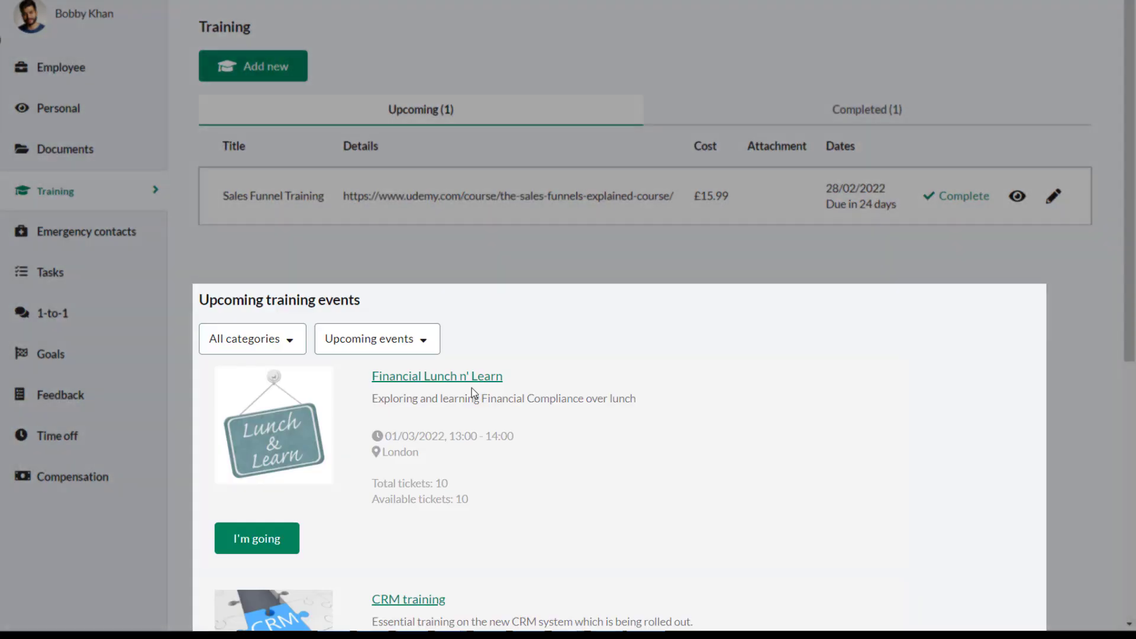
- Keep all event categories, say I'm going to Financial Lunch n' Learn and join the Sales Training waiting list
{"action": "left_click", "coordinate": [252, 339]}
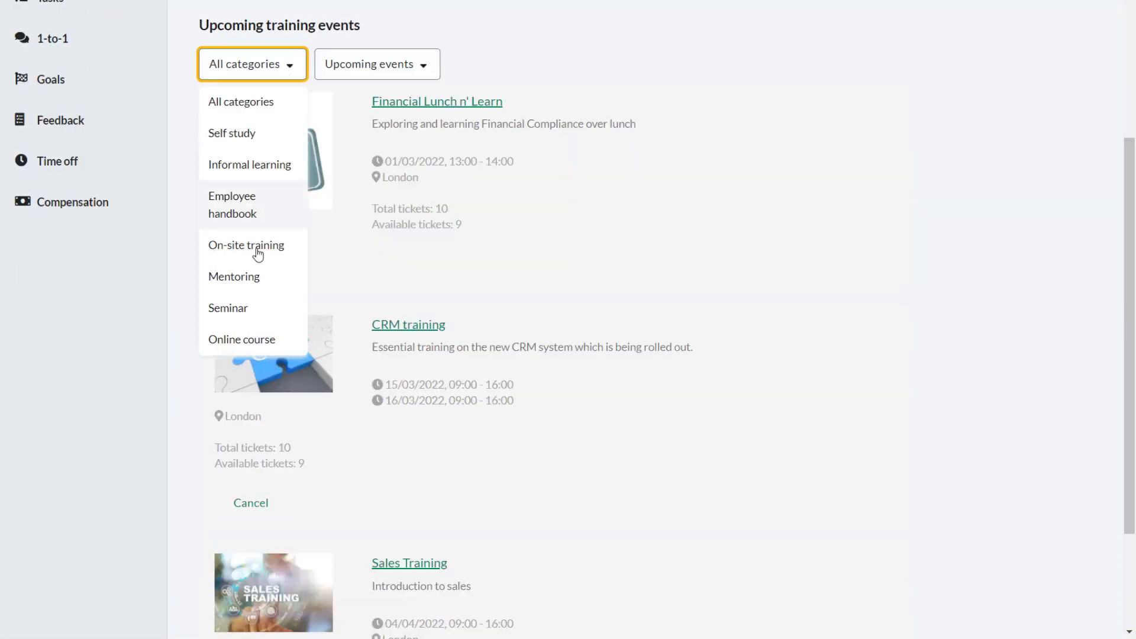
{"action": "left_click", "coordinate": [374, 64]}
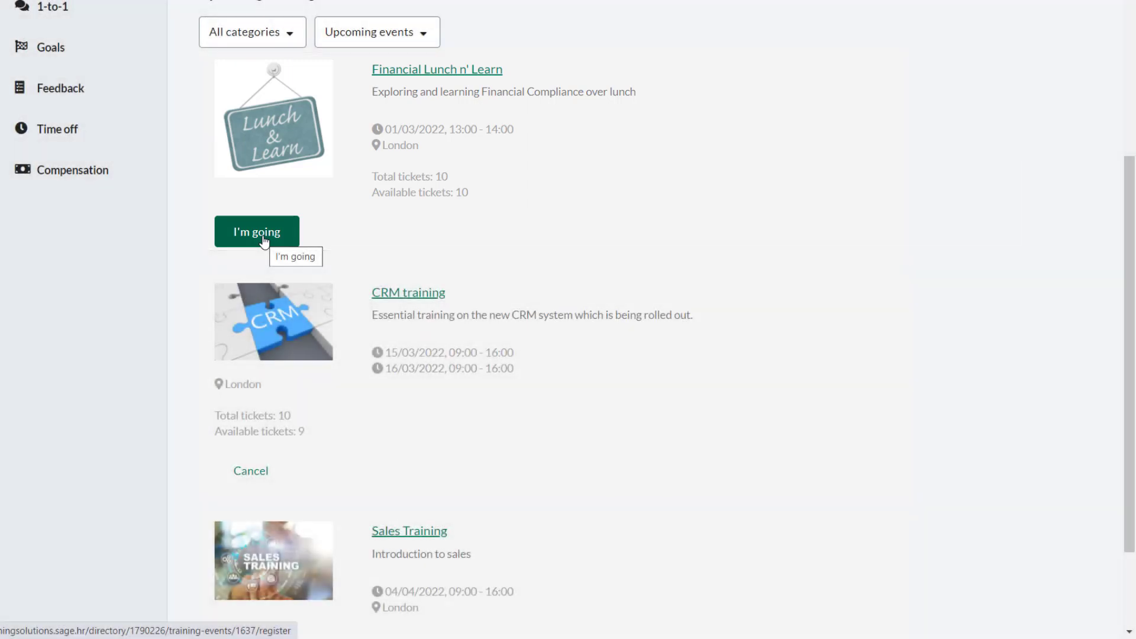
{"action": "left_click", "coordinate": [256, 231]}
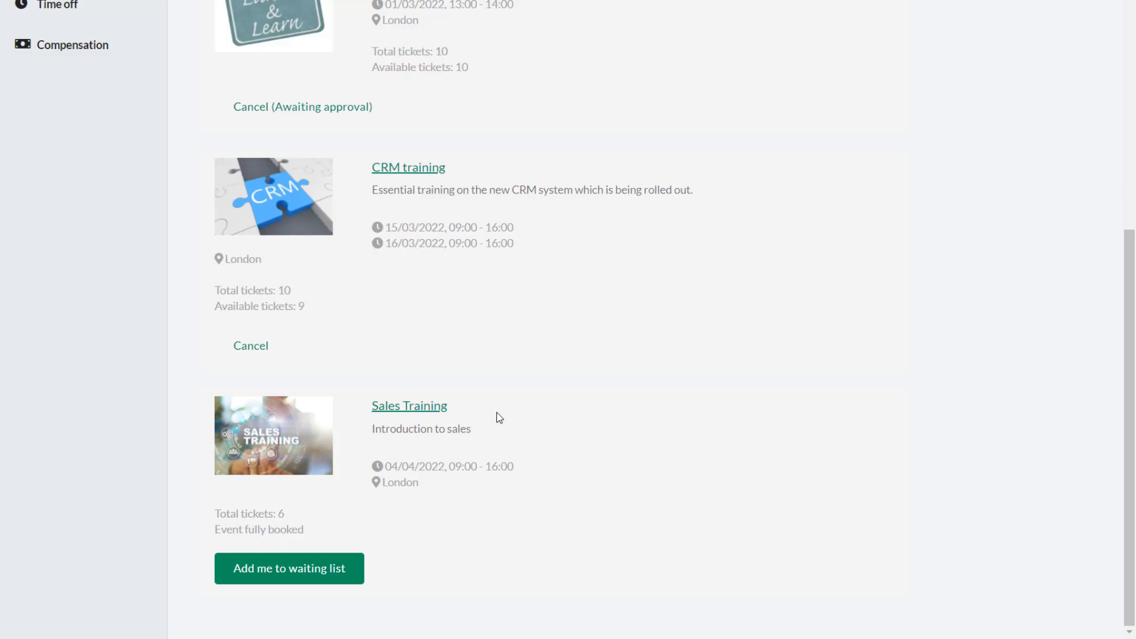
{"action": "mouse_move", "coordinate": [508, 423]}
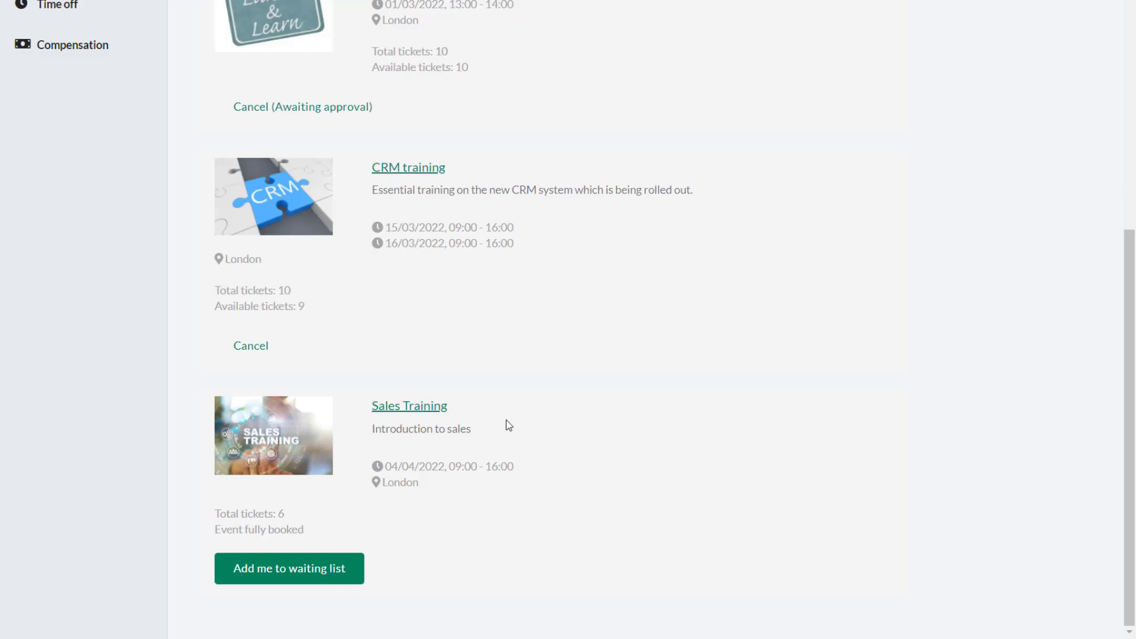
{"action": "left_click", "coordinate": [288, 568]}
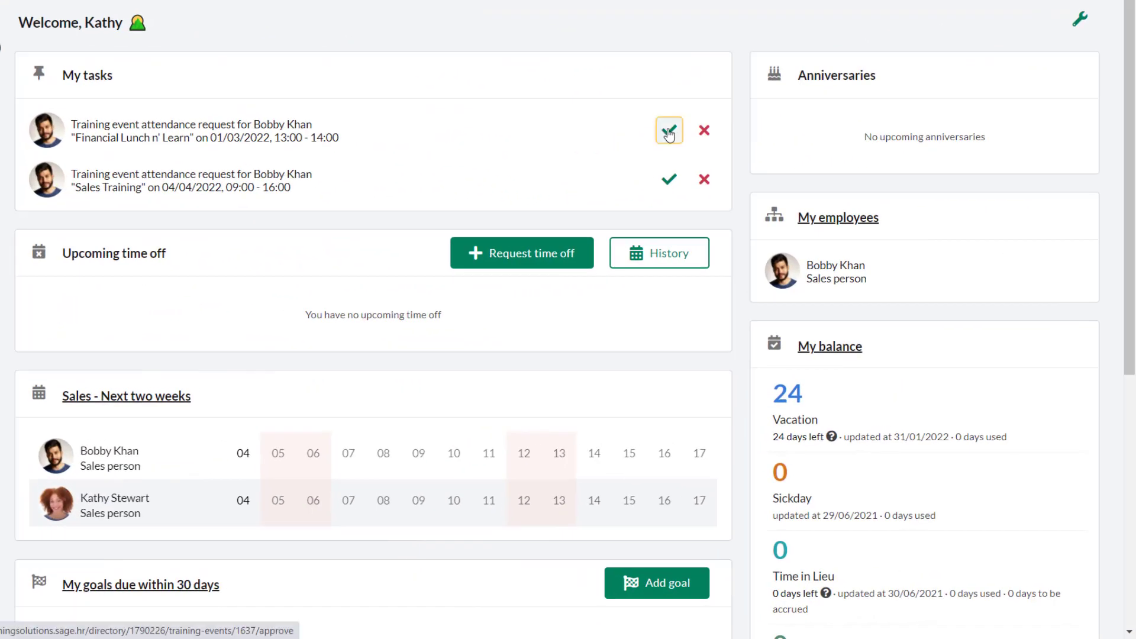
{"action": "left_click", "coordinate": [667, 130]}
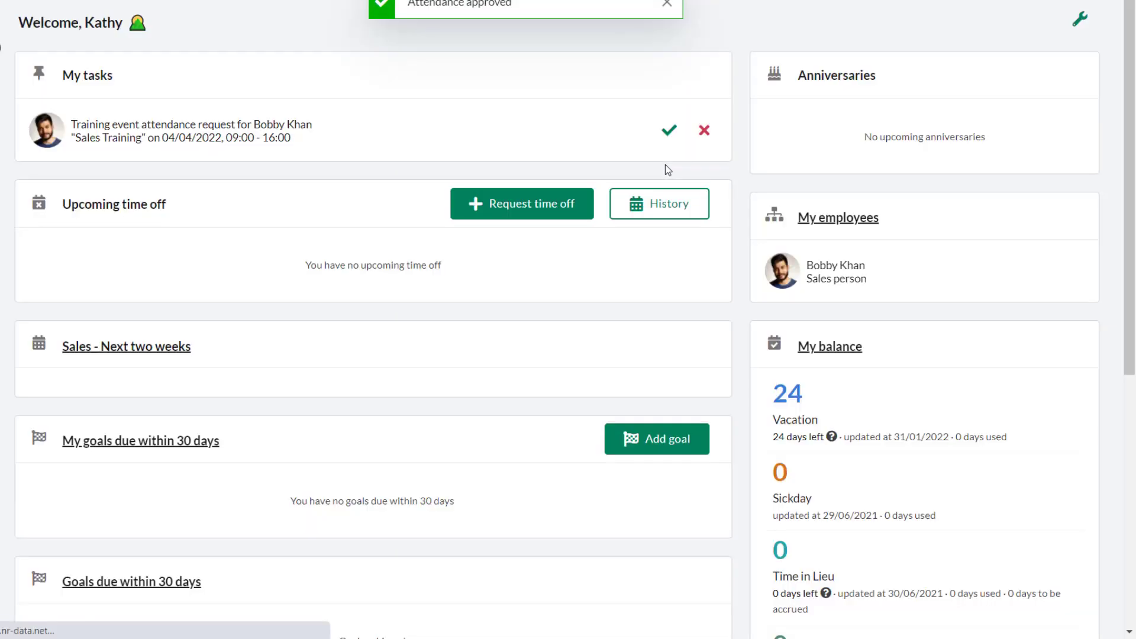
{"action": "left_click", "coordinate": [668, 130]}
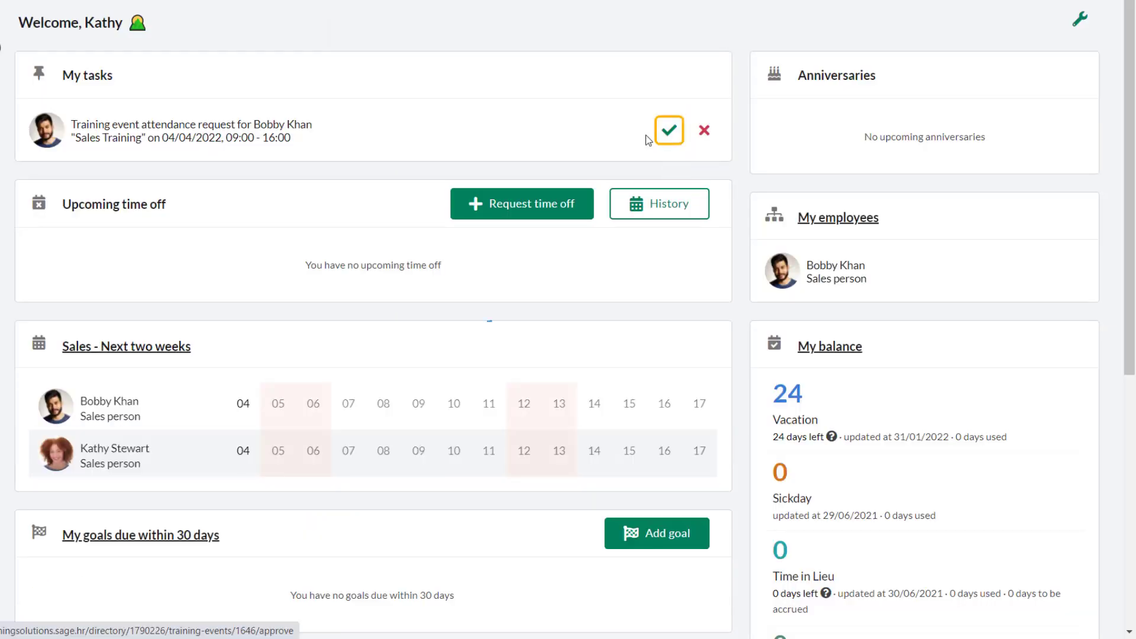
{"action": "left_click", "coordinate": [668, 130]}
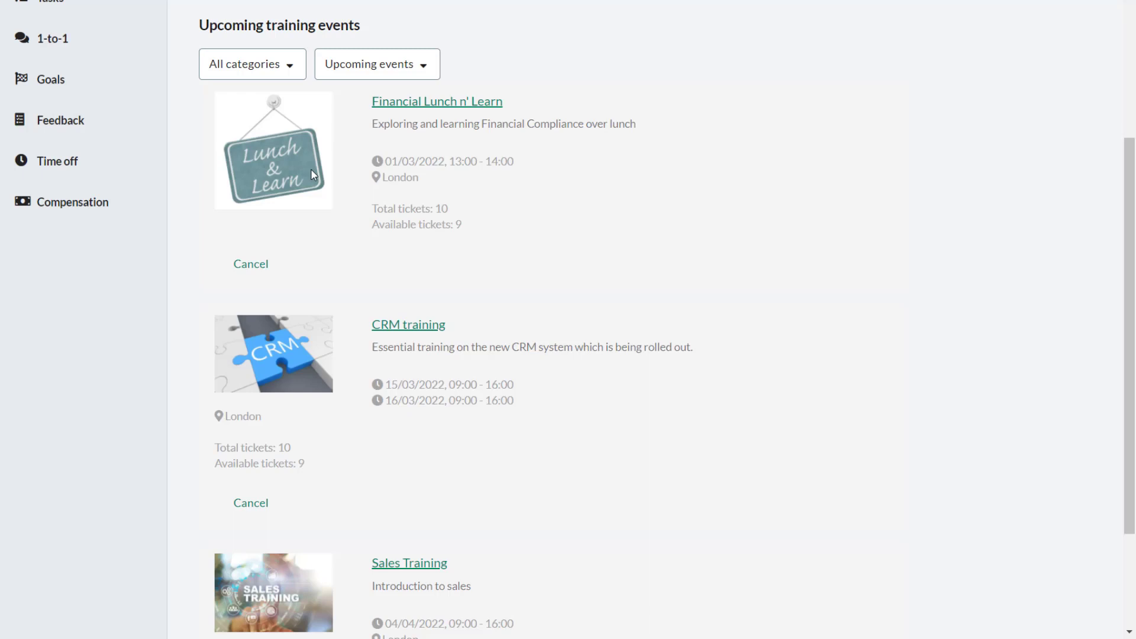
- Scroll up to the Financial Lunch n' Learn event card showing the approved booking
{"action": "scroll", "scroll_direction": "up", "scroll_amount": 3}
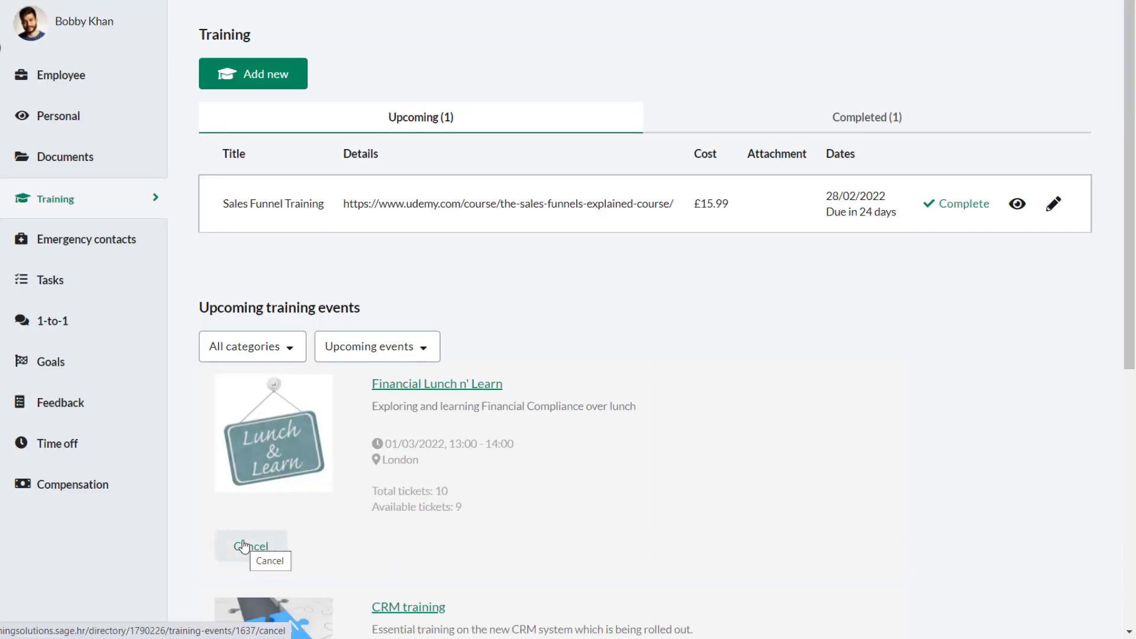